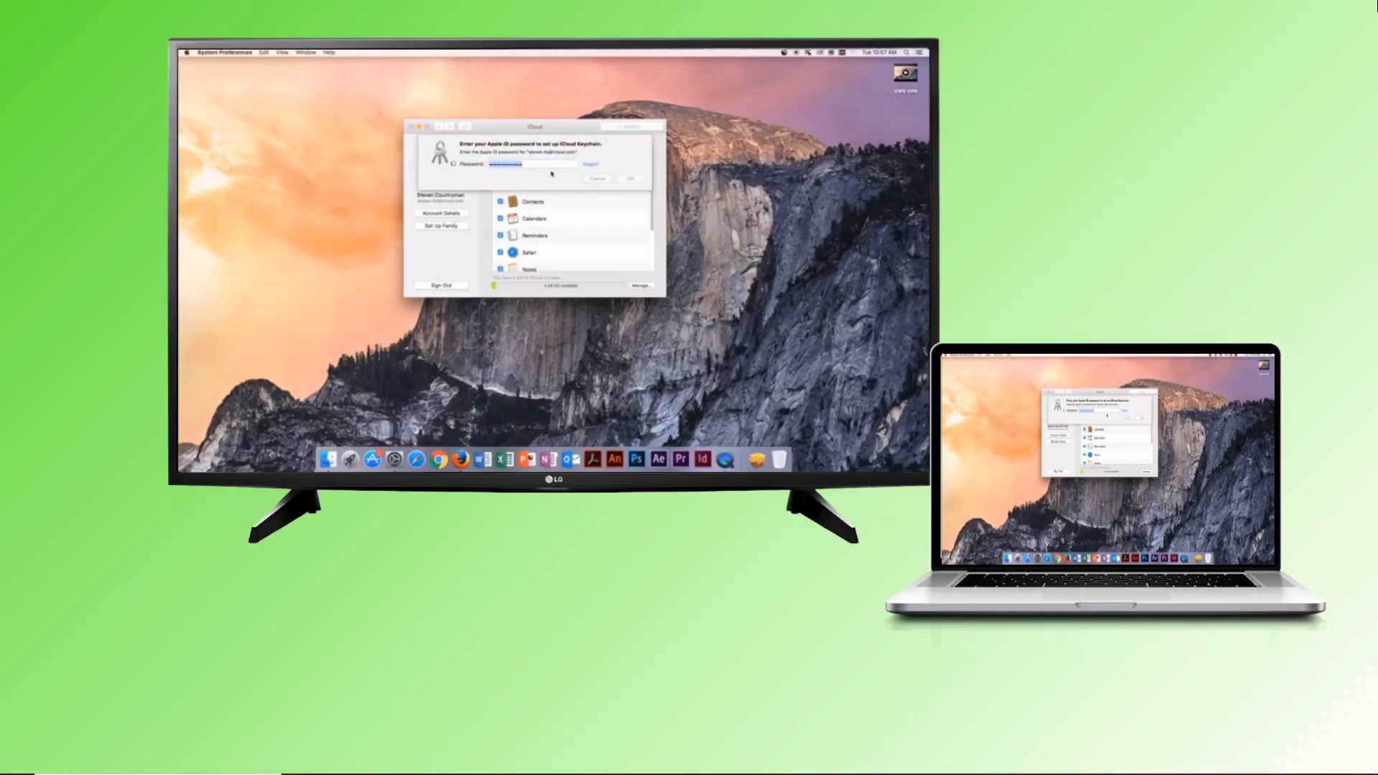
Go to the LetsView download page for the free screen mirroring app
left_click(629, 178)
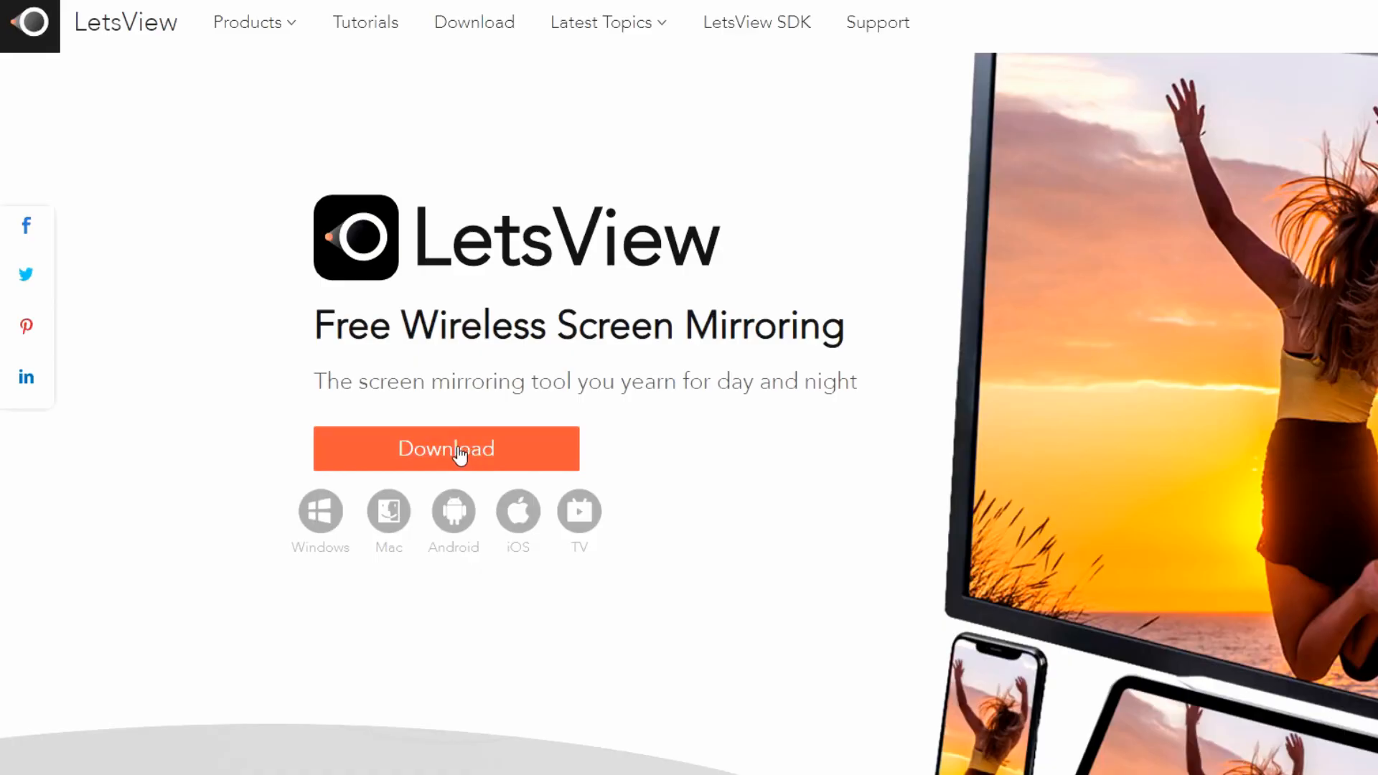
mouse_move(513, 452)
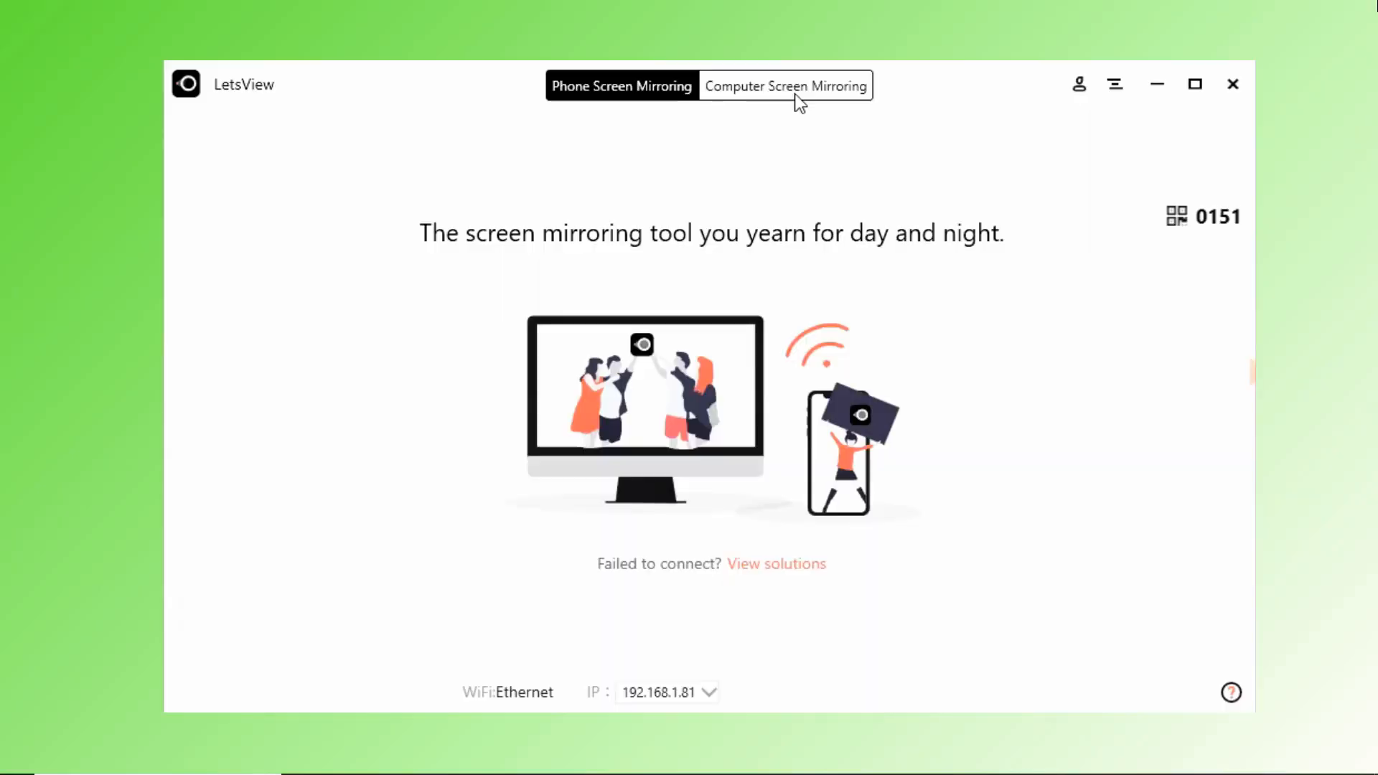
mouse_move(857, 103)
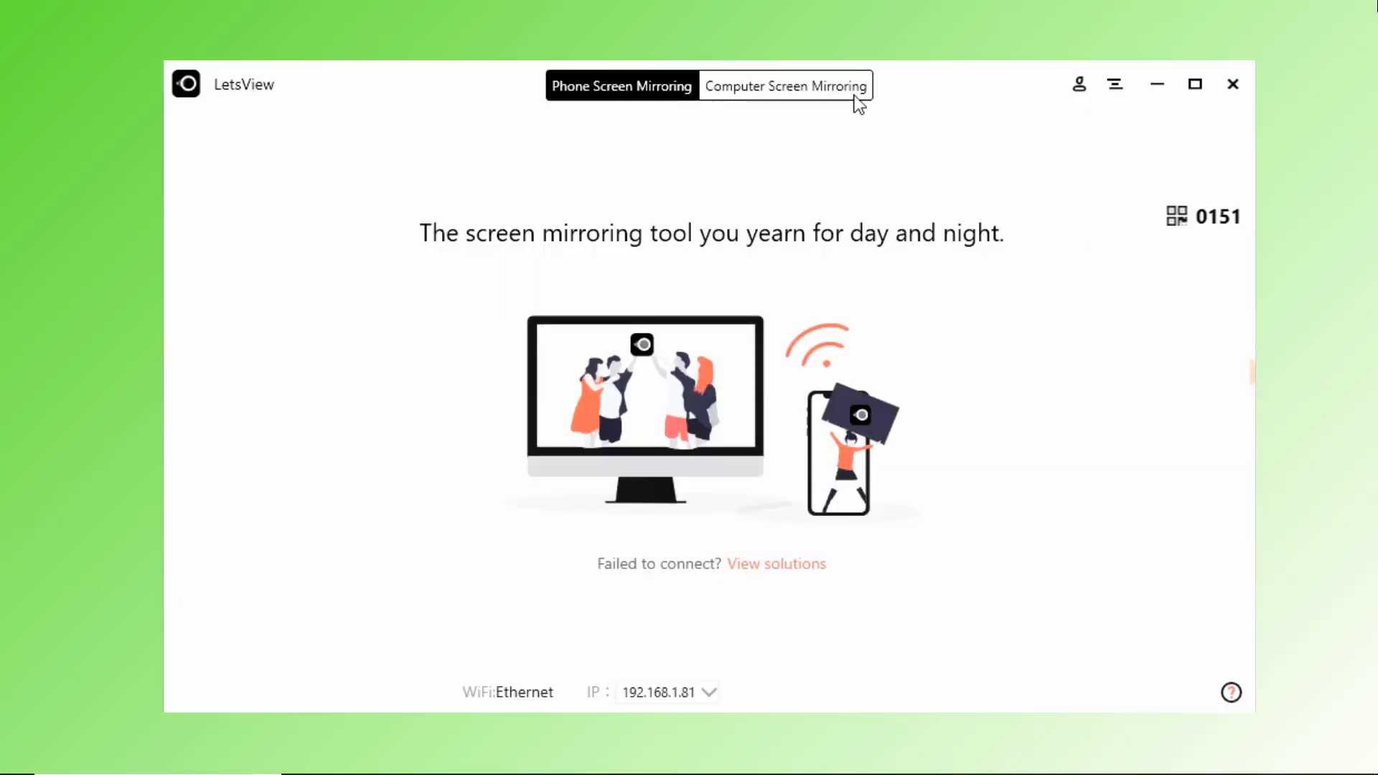
left_click(785, 85)
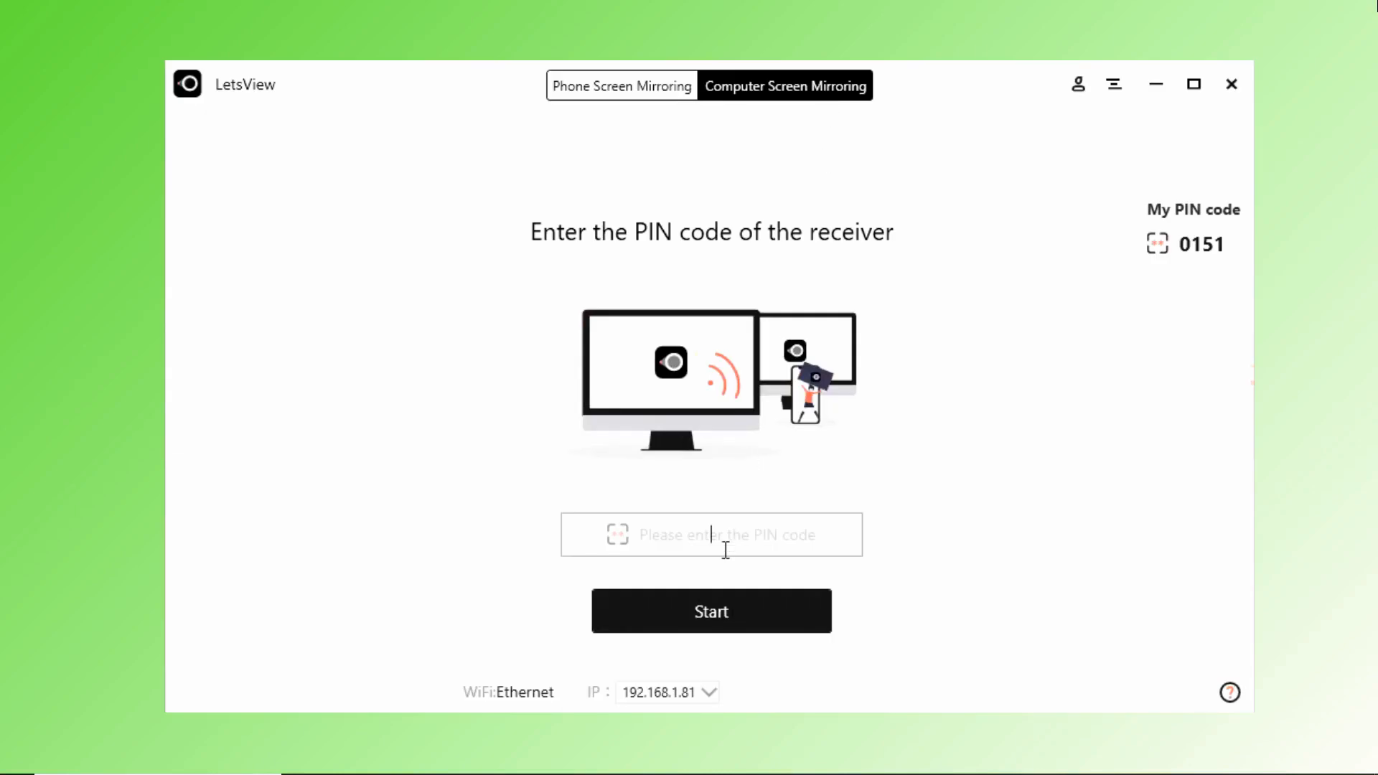
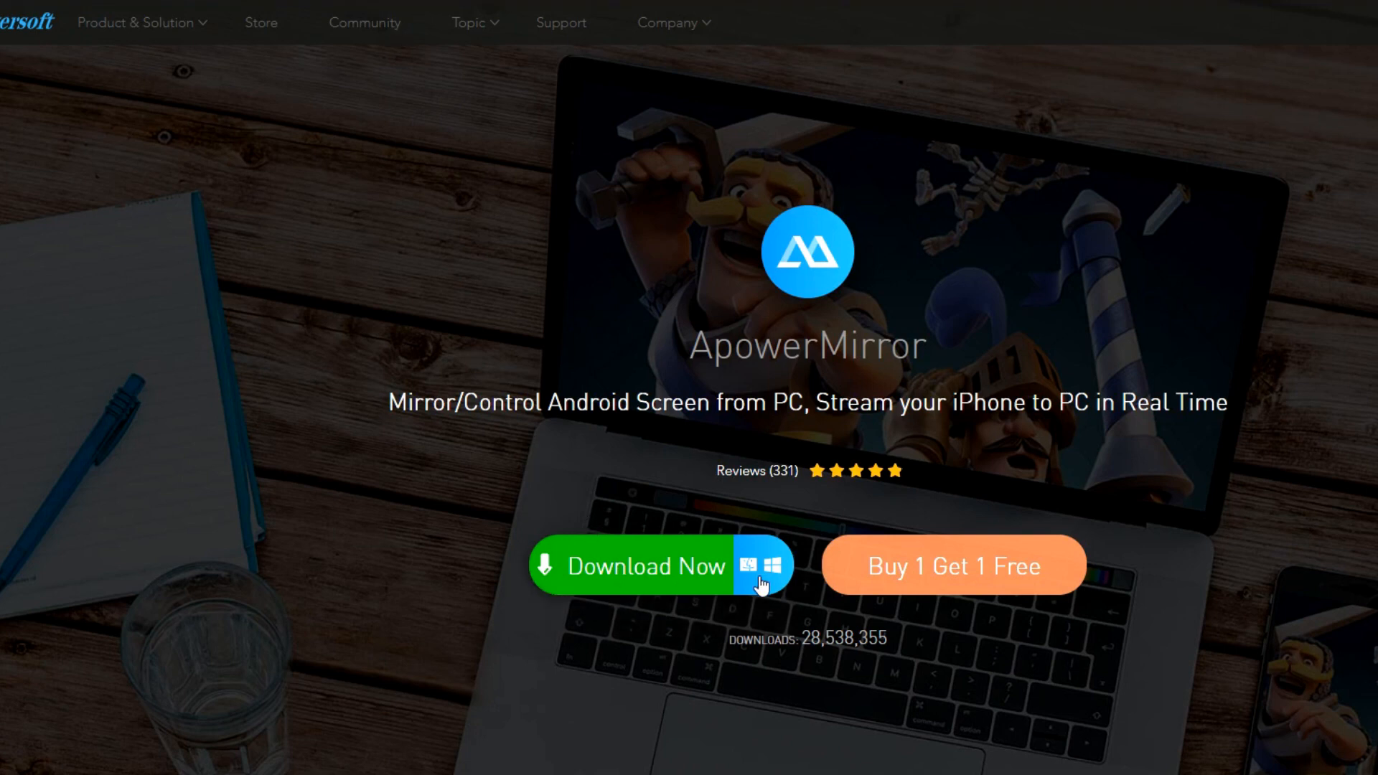
Scroll the ApowerMirror page down to the Download Now button
scroll("down", 3)
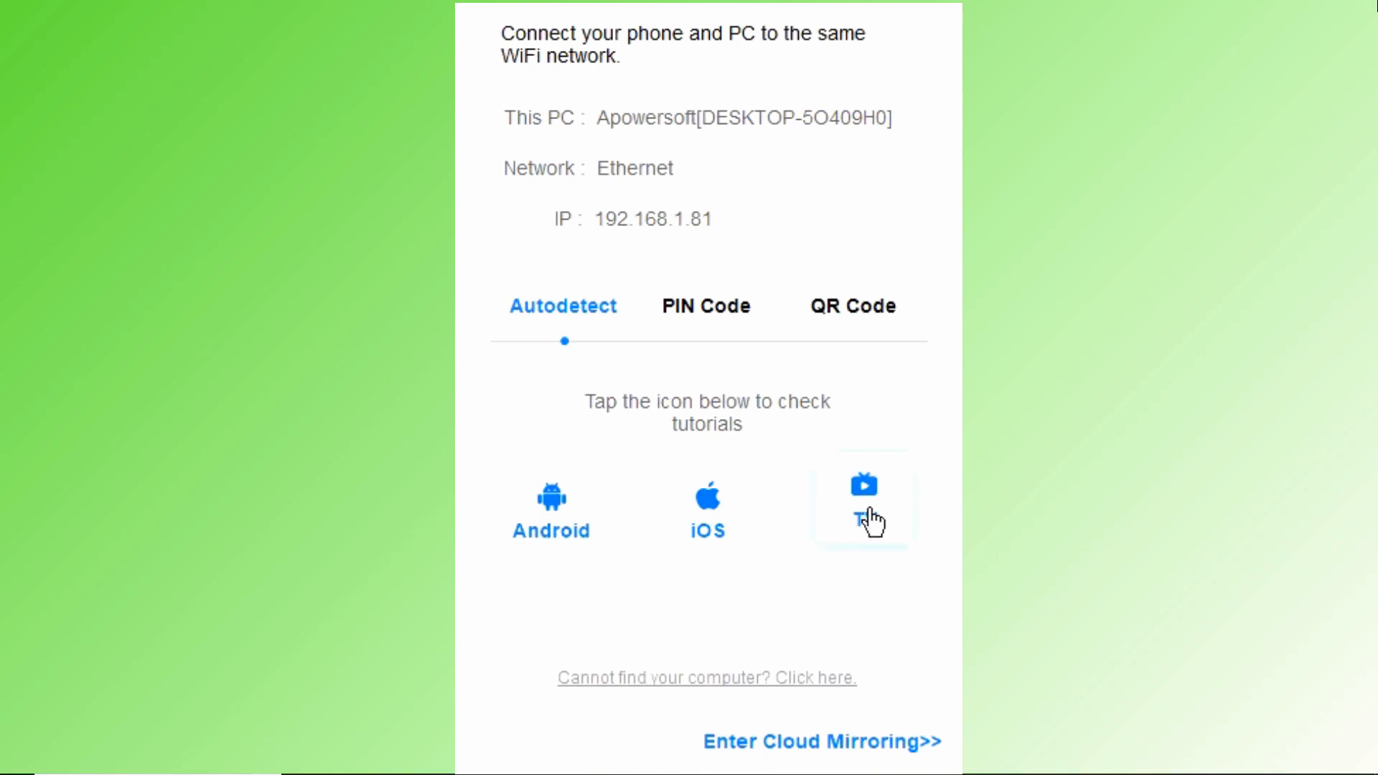
left_click(705, 305)
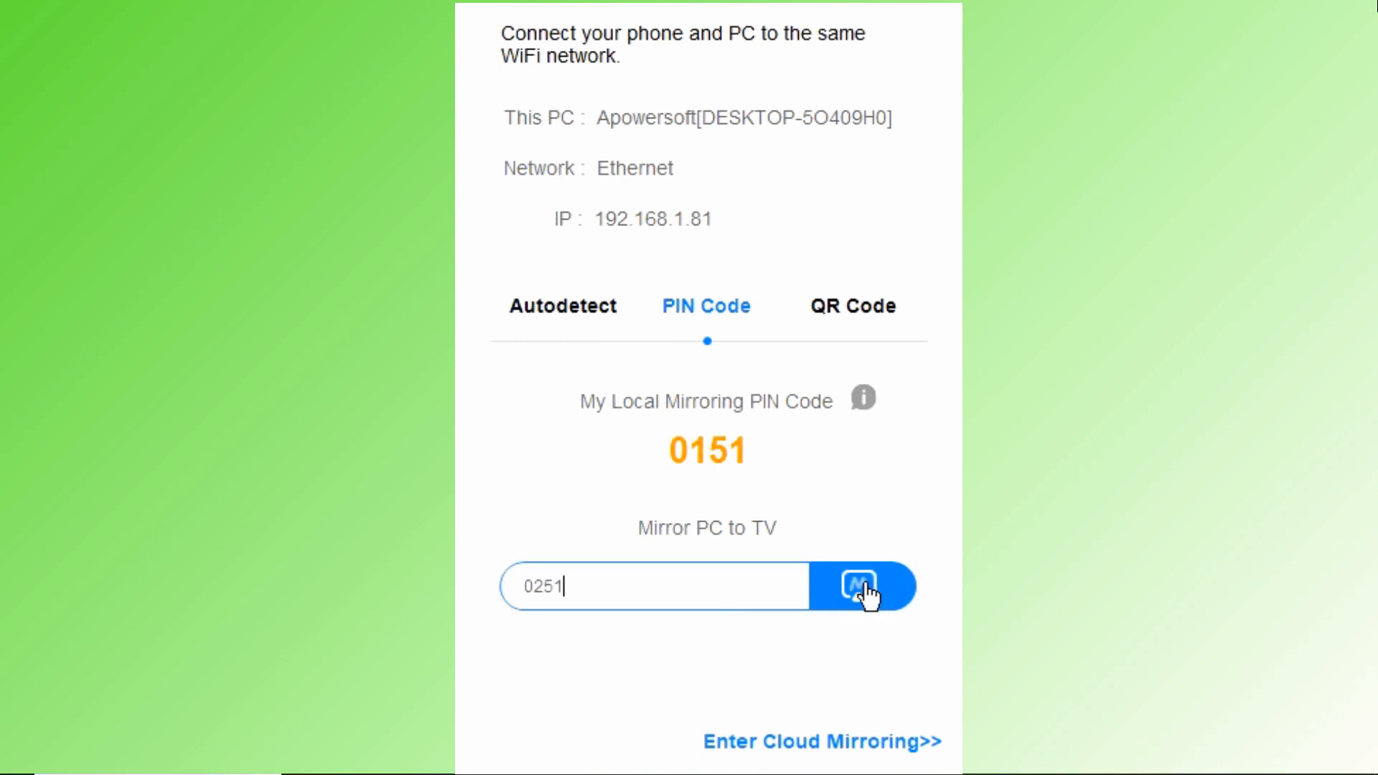
left_click(863, 585)
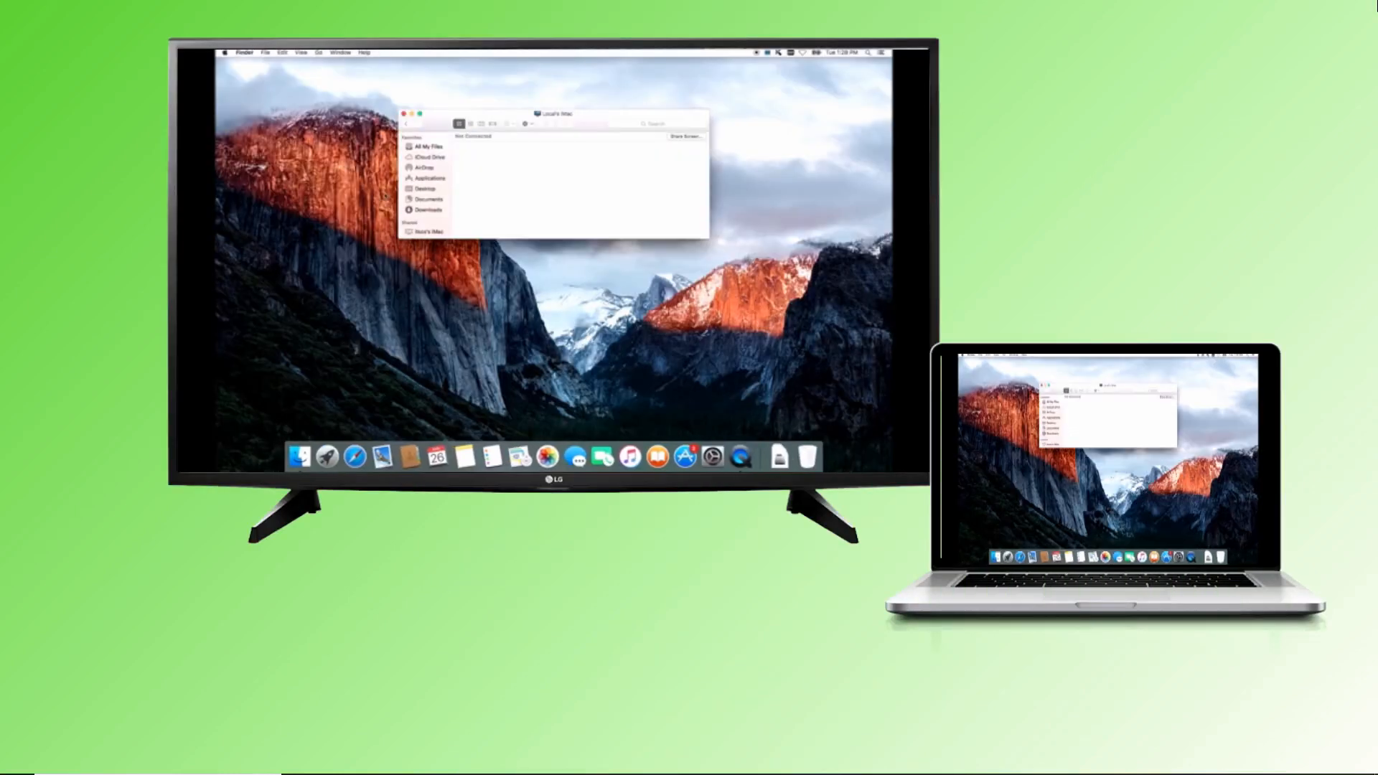
left_click(688, 137)
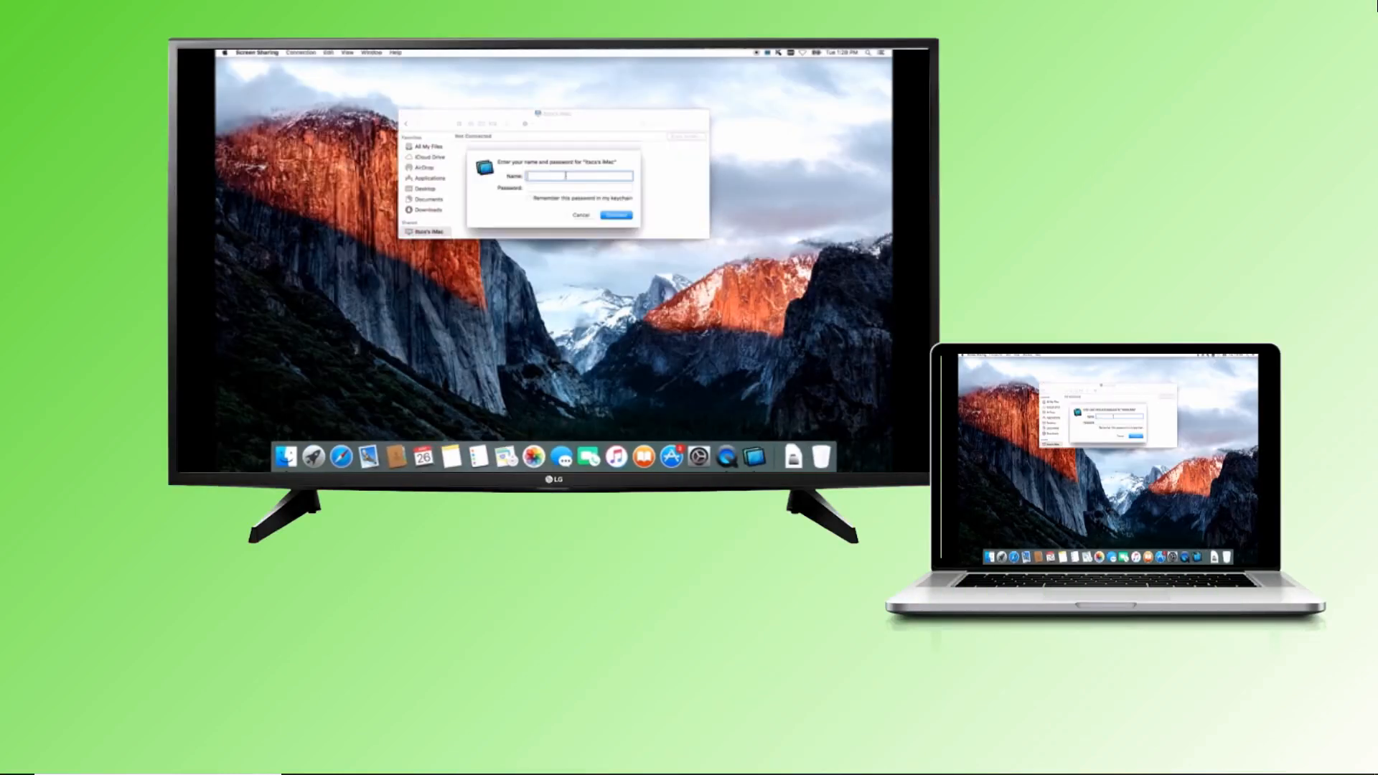